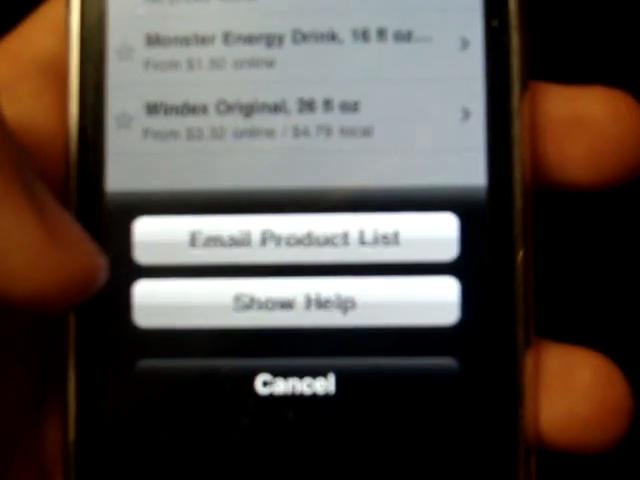
# Step: Cancel the options sheet (Email Product List, Show Help) so the scan history remains visible
pyautogui.click(294, 382)
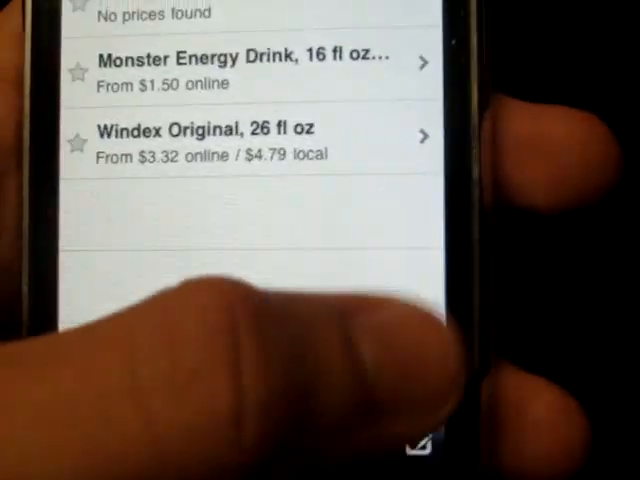